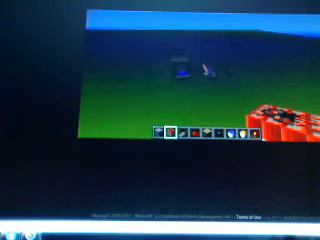
Open the creative inventory listing all blocks and items, using the E key
{"action": "key", "text": "e"}
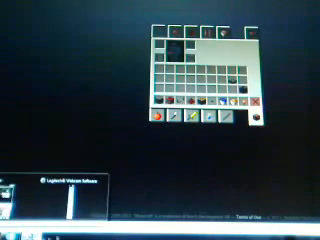